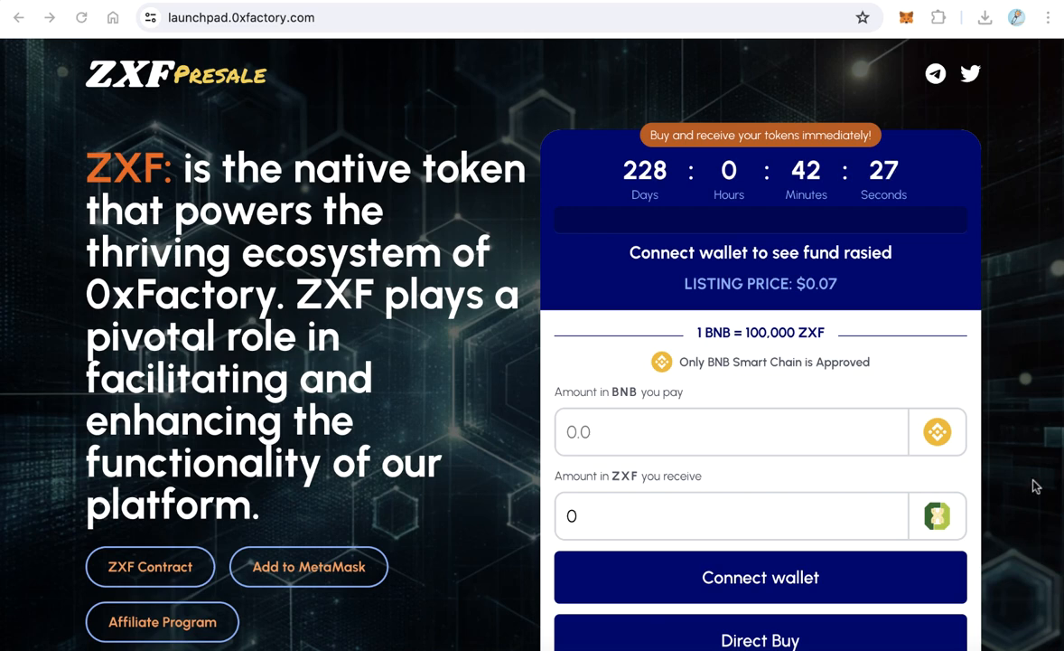
- Expand the Blockchains list and go to the Binance Smart Chain options page
scroll(down, 3)
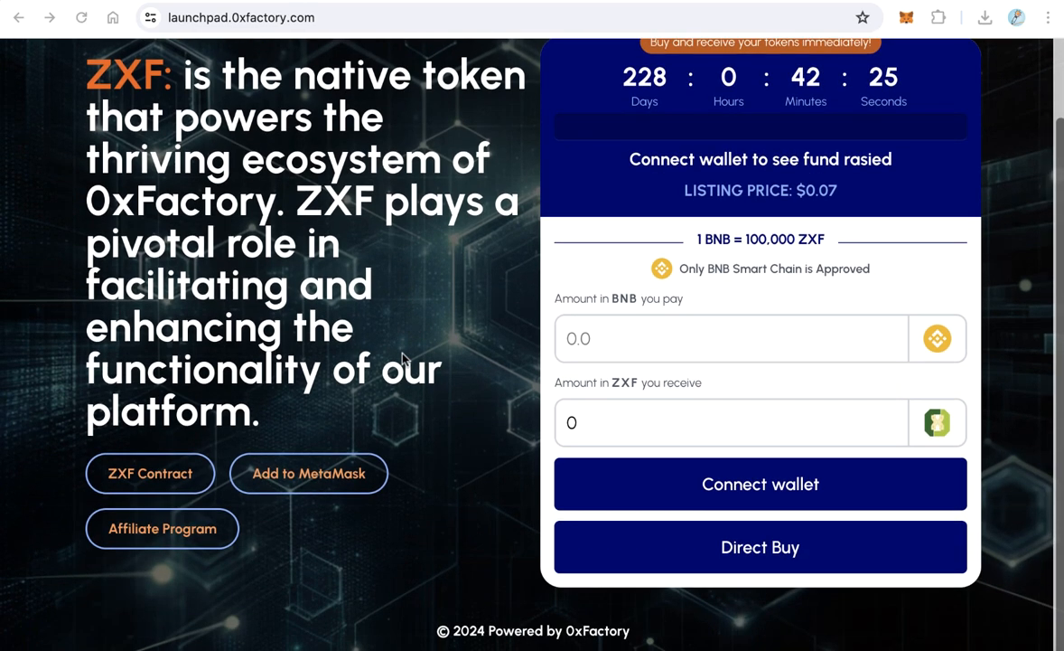
scroll(up, 3)
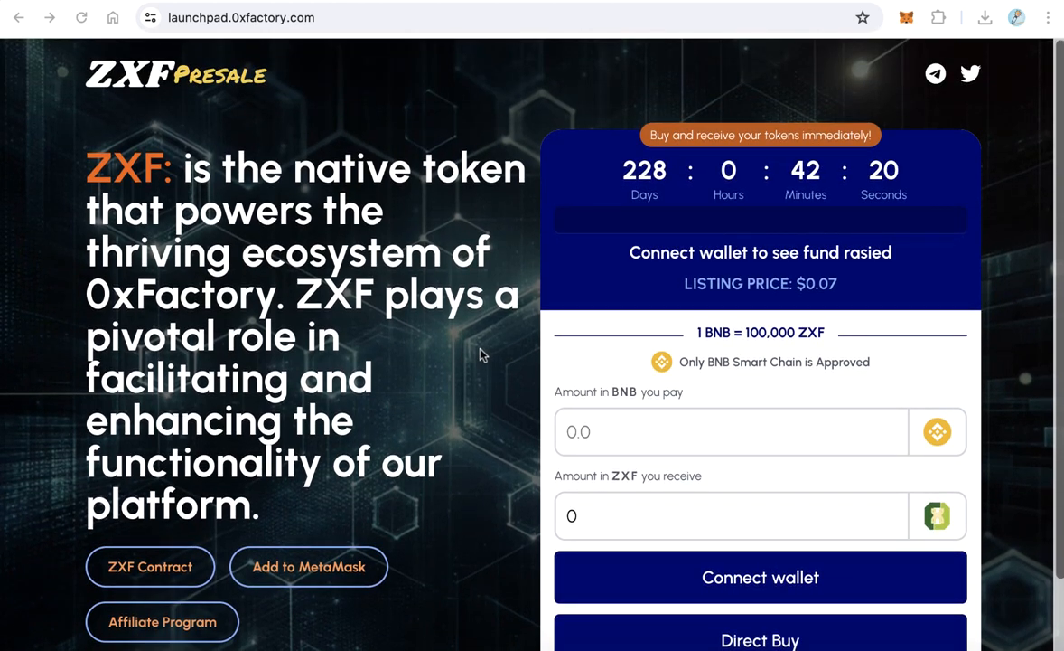
scroll(down, 3)
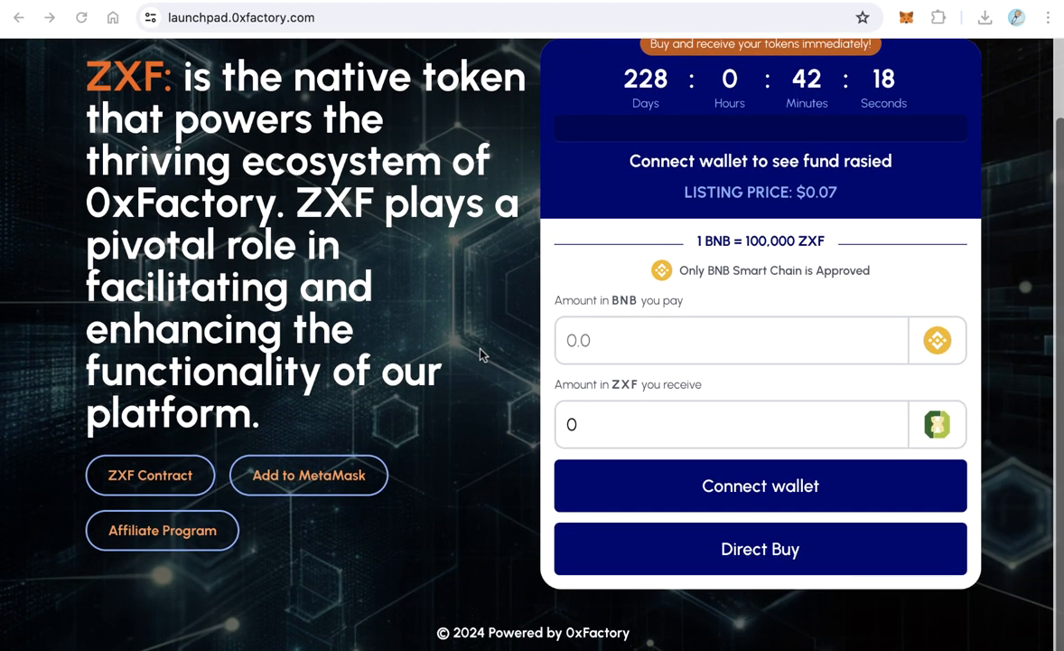
scroll(up, 3)
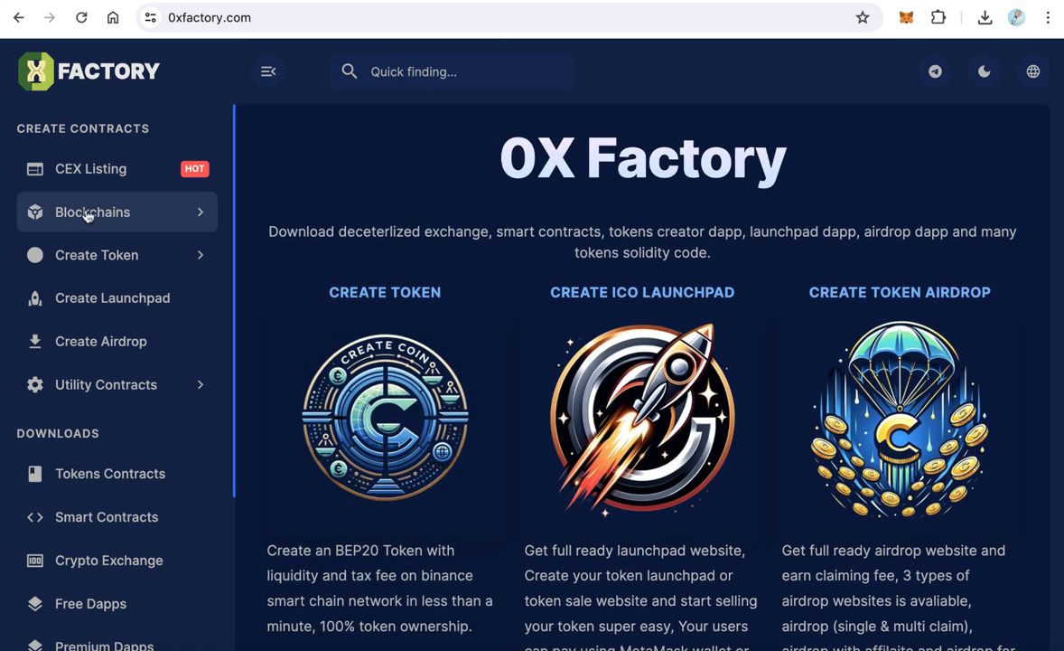
click(93, 211)
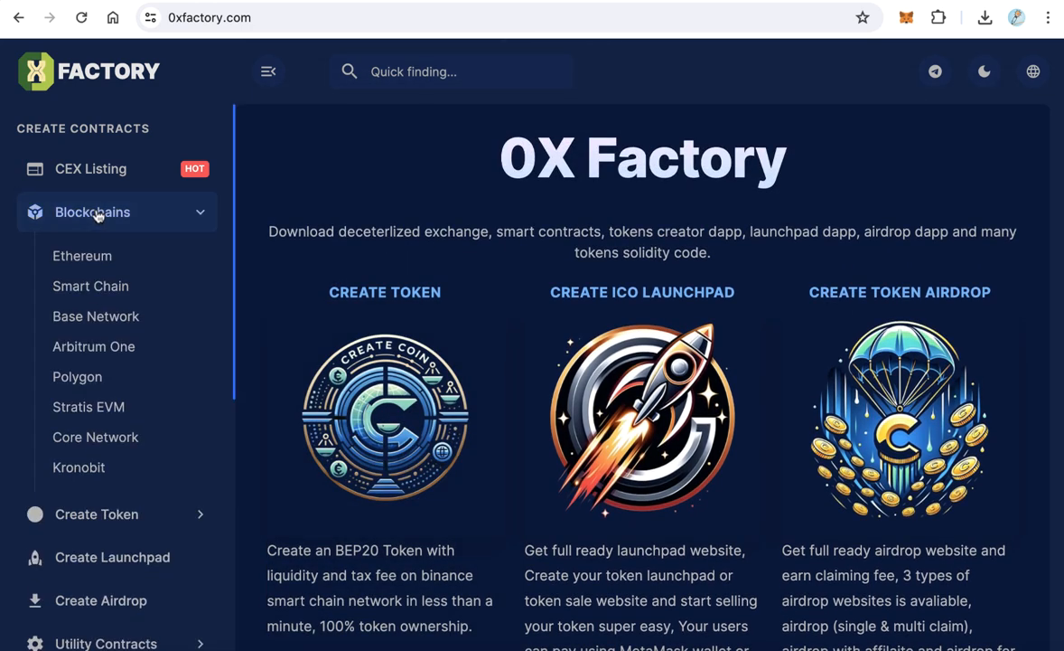
mouse_move(90, 286)
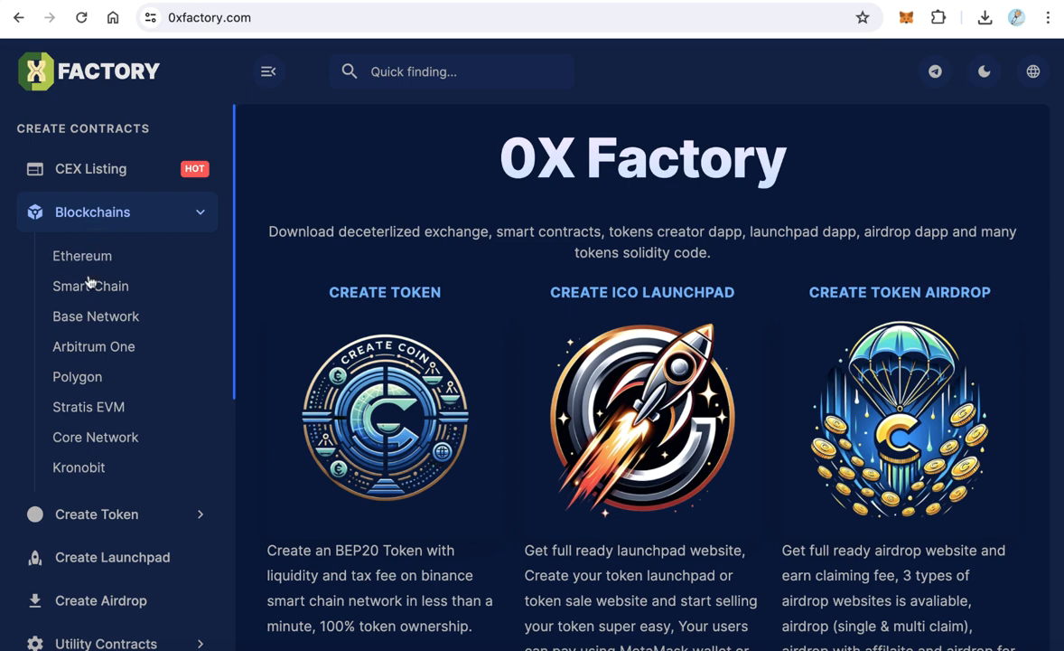
mouse_move(90, 286)
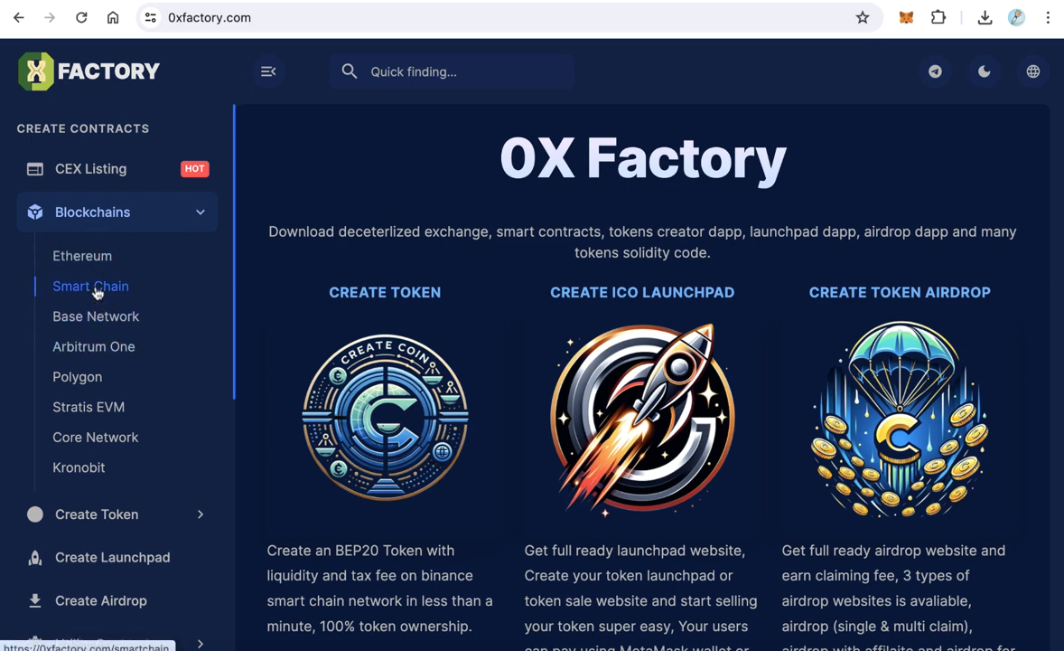
click(90, 286)
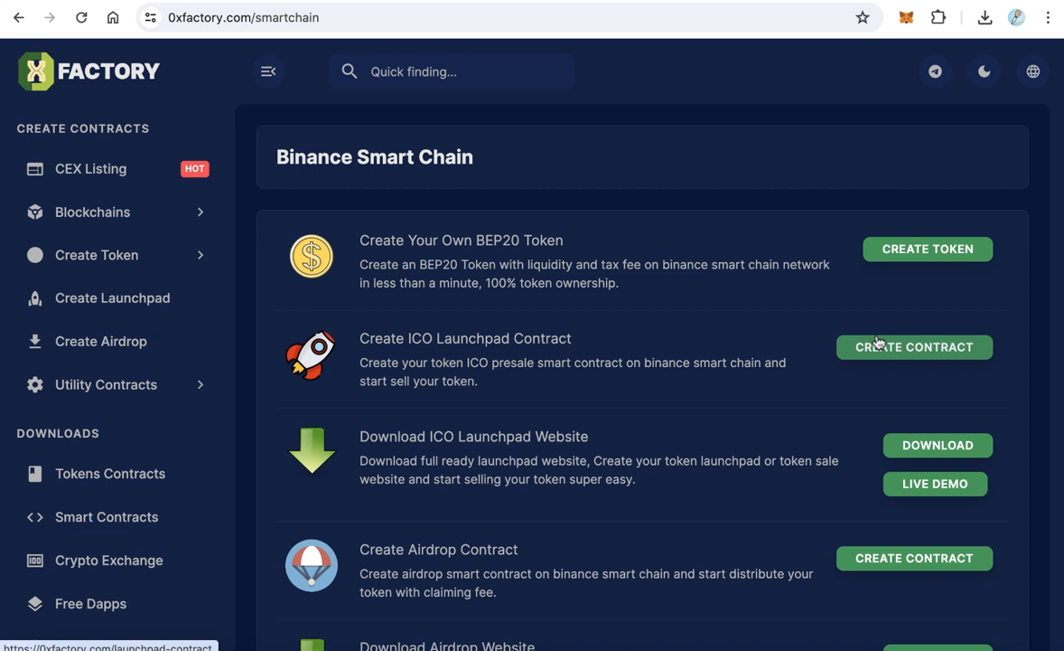
mouse_move(897, 352)
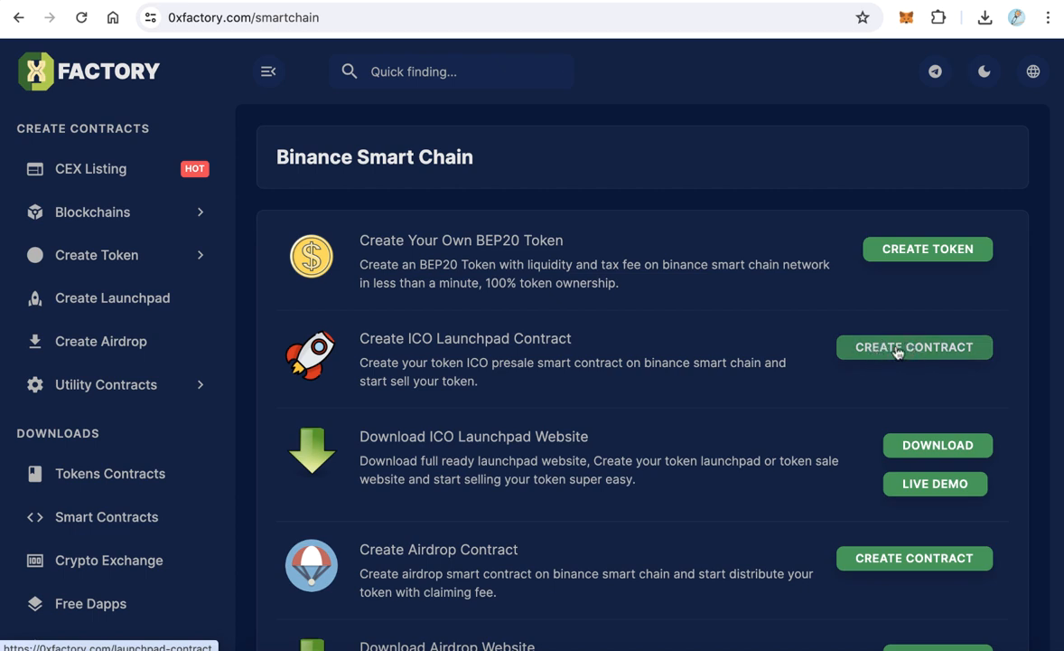
click(913, 346)
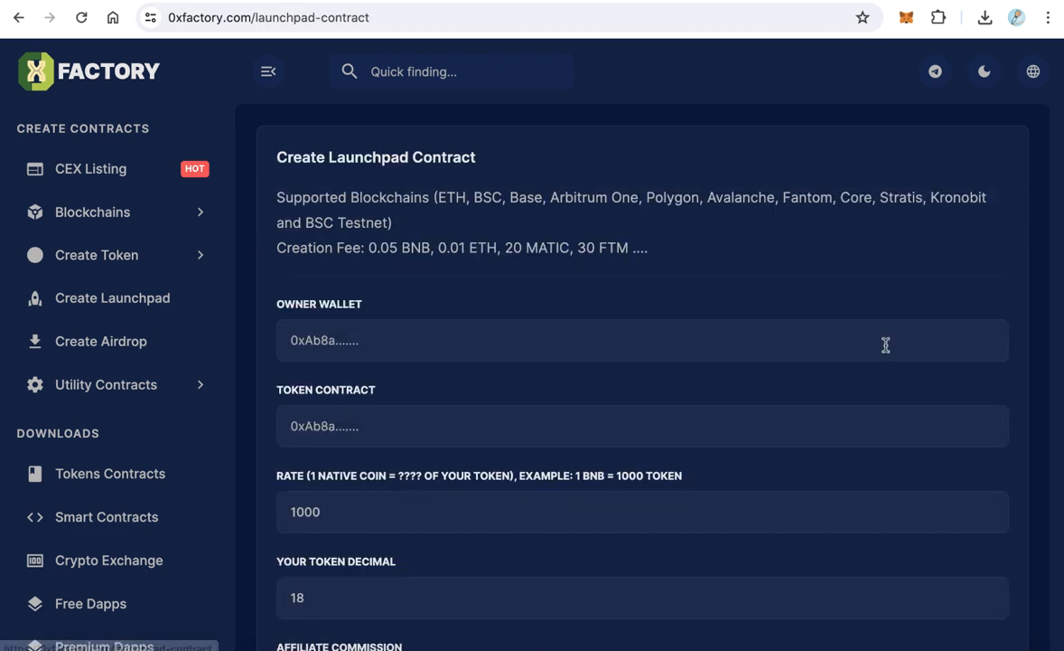
scroll(down, 3)
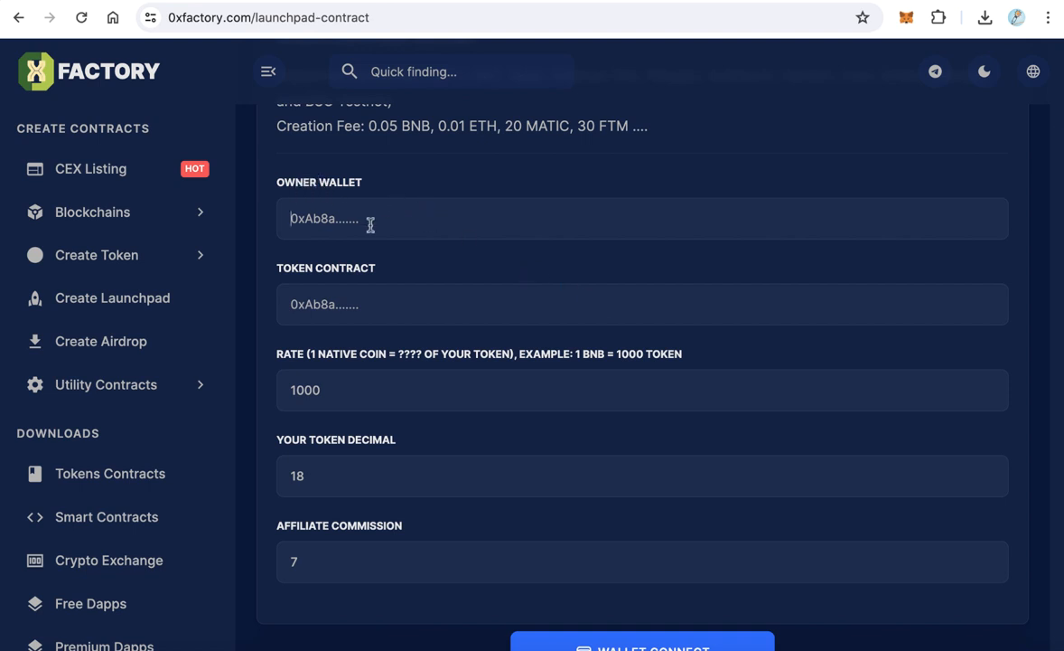
text(0x5c4bdD51feC4952eAEAe62A141564067ba7dAE52)
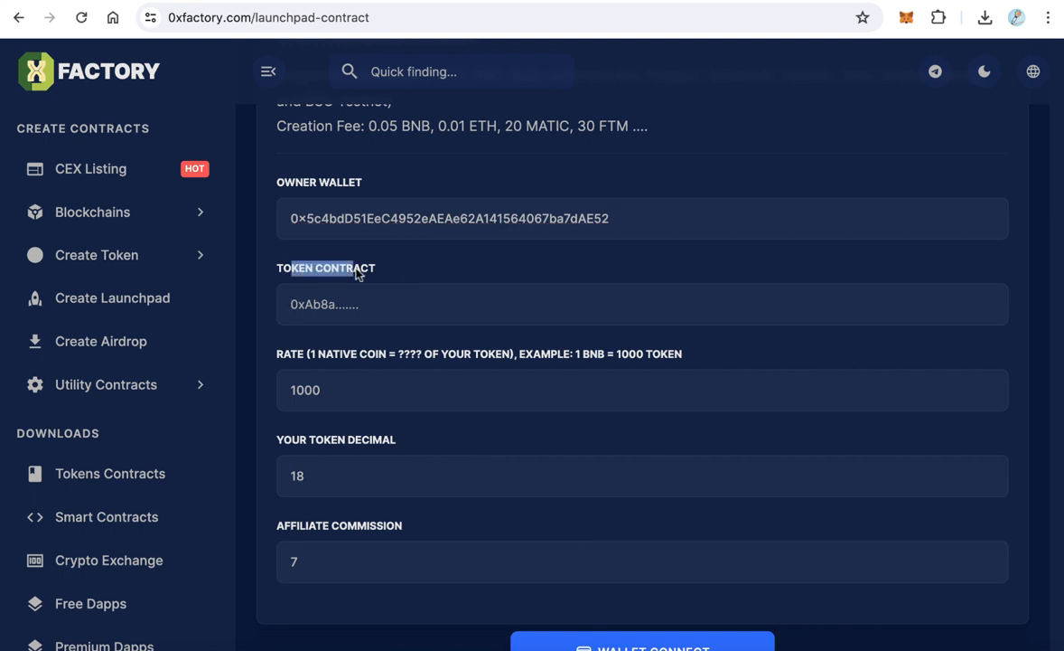
scroll(down, 3)
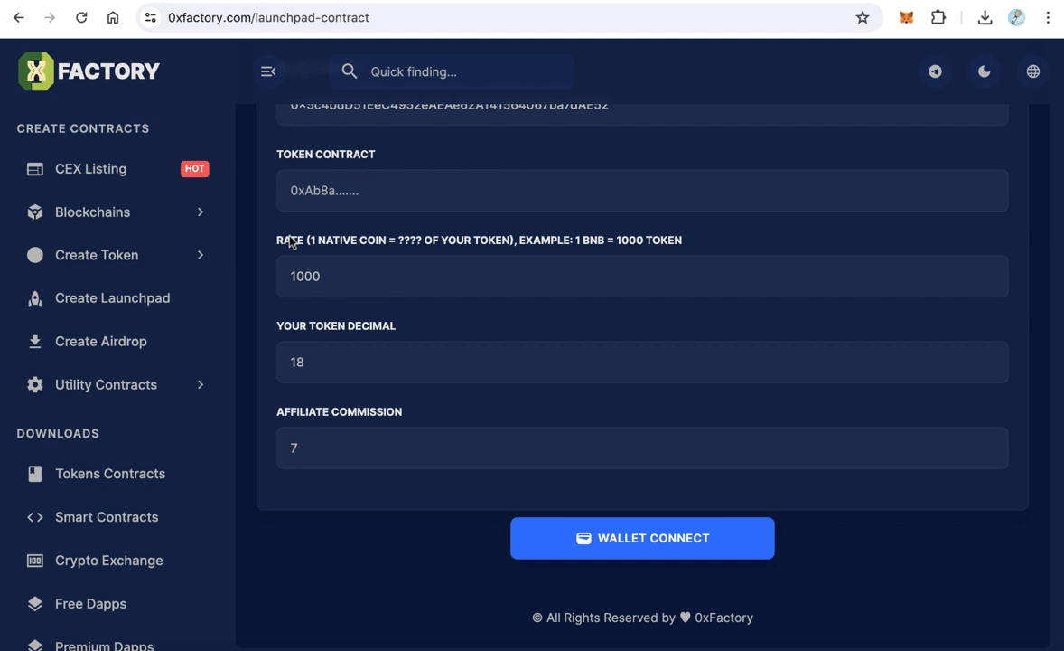
- Set token decimals to 18 and affiliate commission to 0
double_click(305, 276)
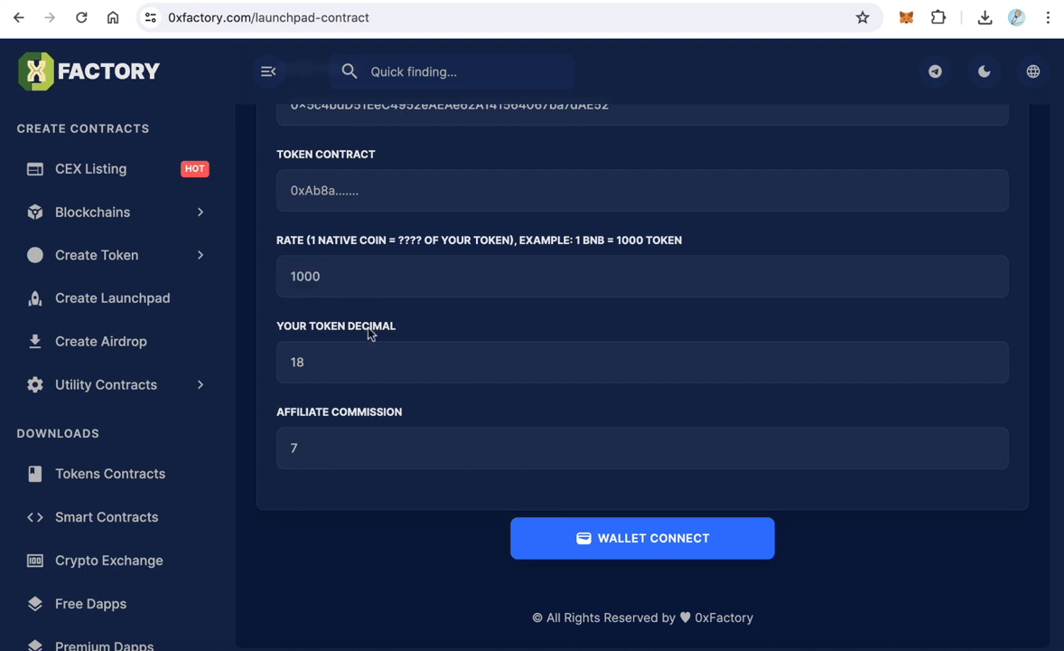
click(642, 362)
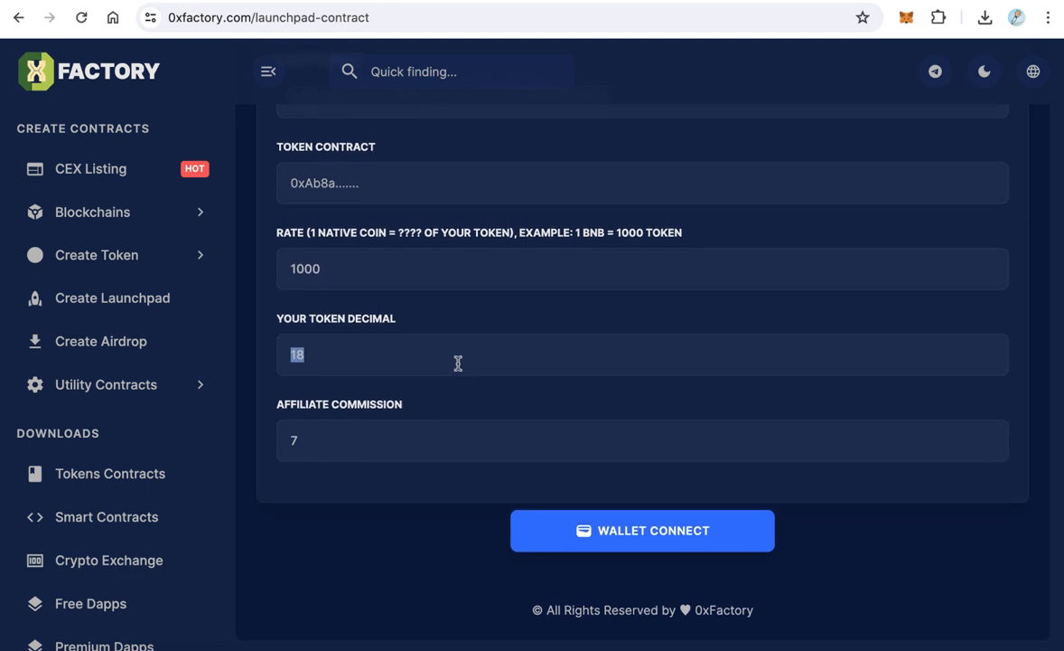
click(397, 441)
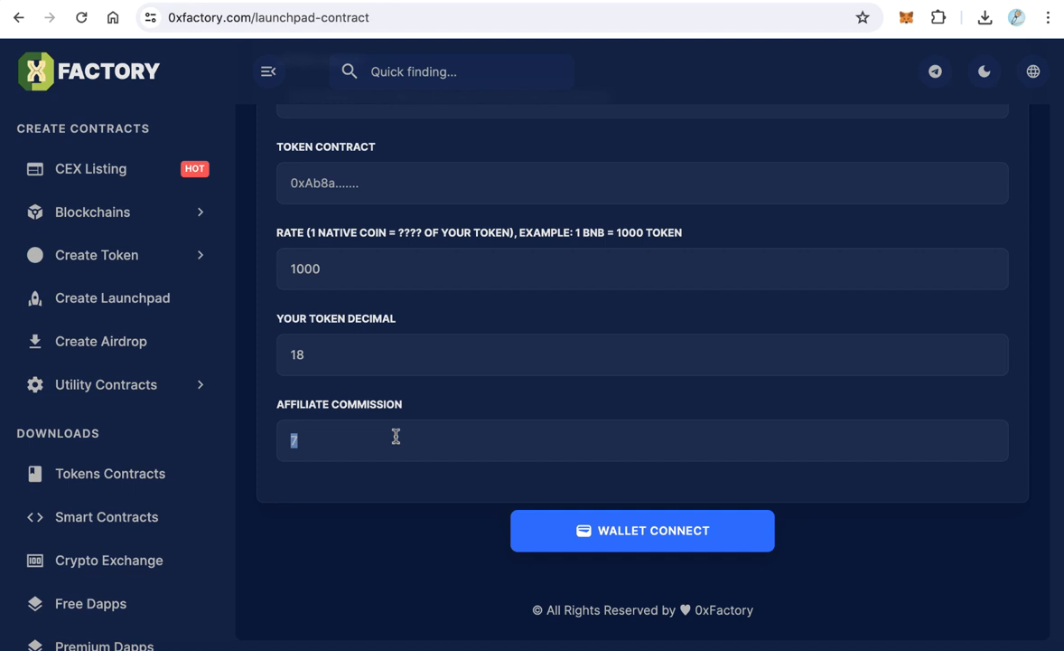
text(0)
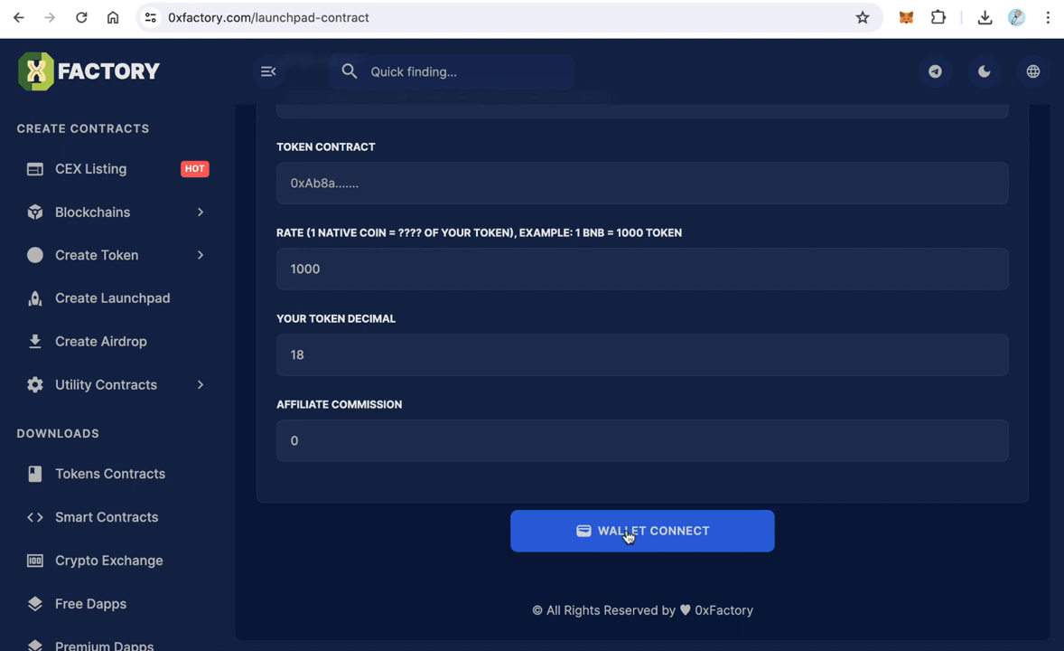
- Connect a wallet and create the launchpad contract from the filled form
click(642, 530)
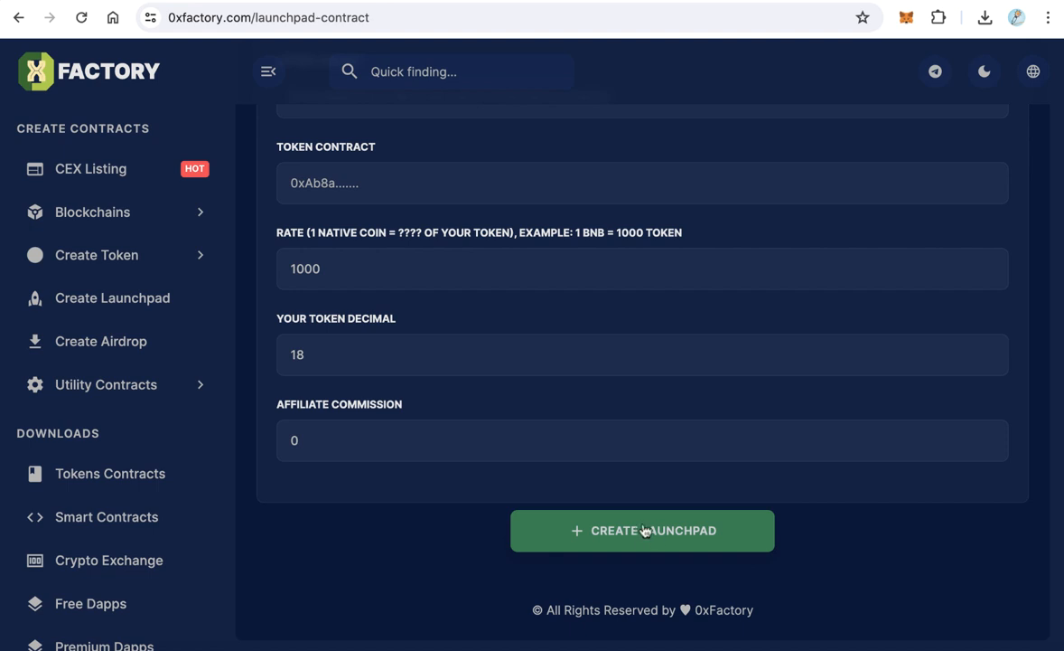
click(643, 530)
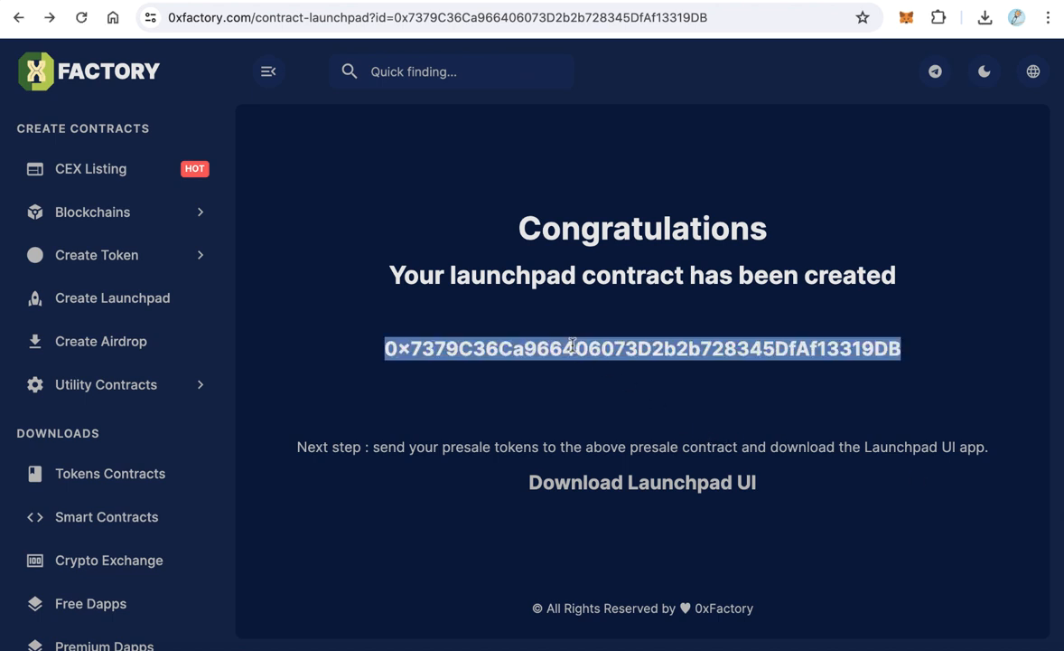
mouse_move(554, 306)
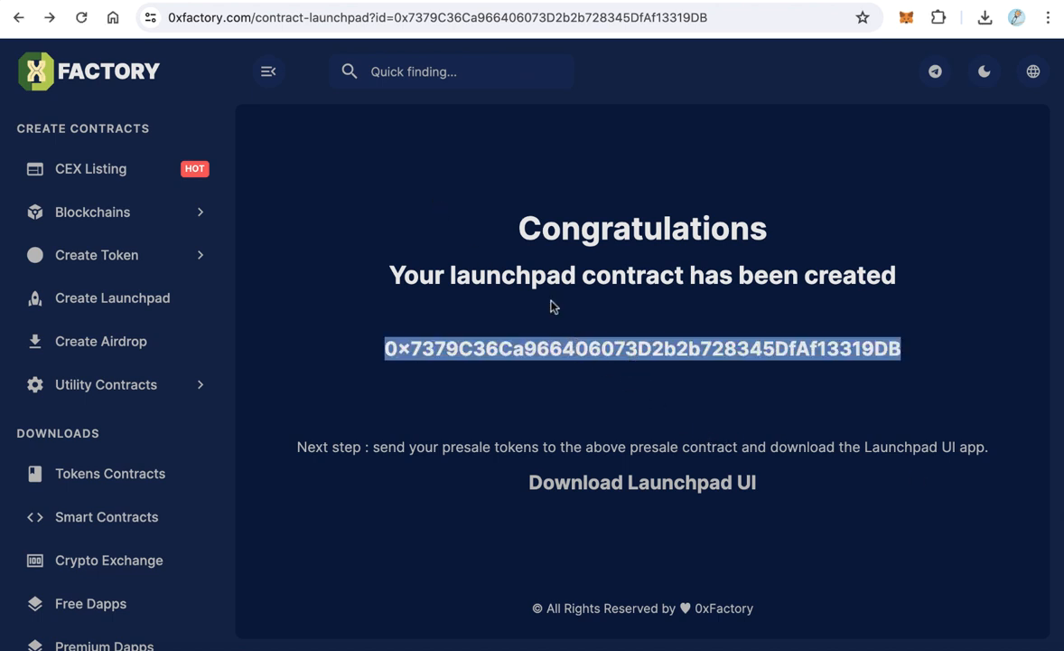
mouse_move(459, 130)
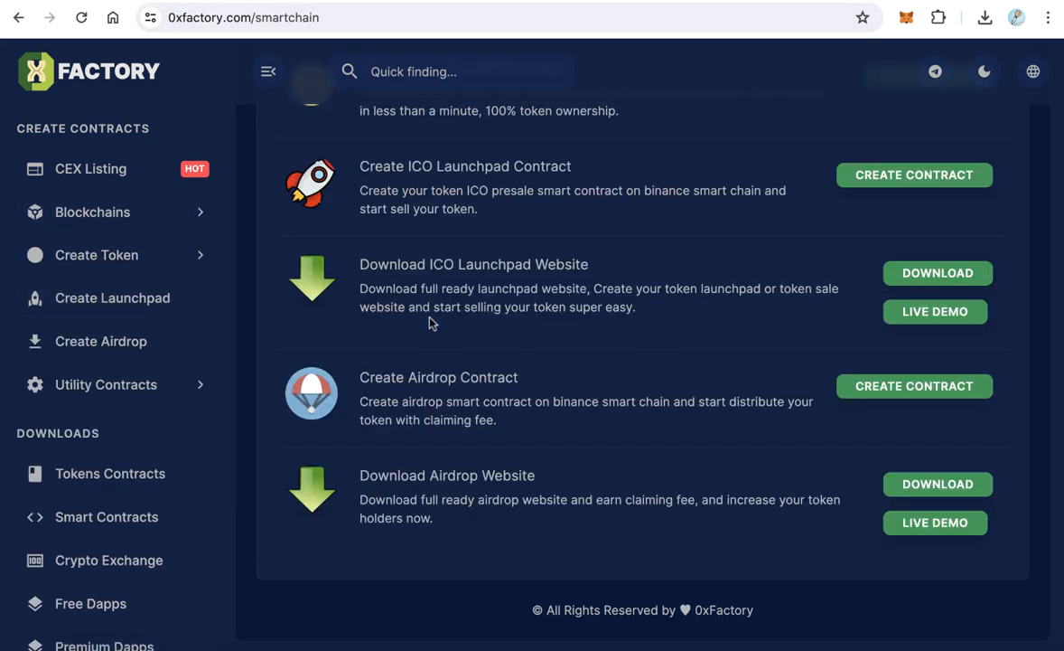
mouse_move(937, 273)
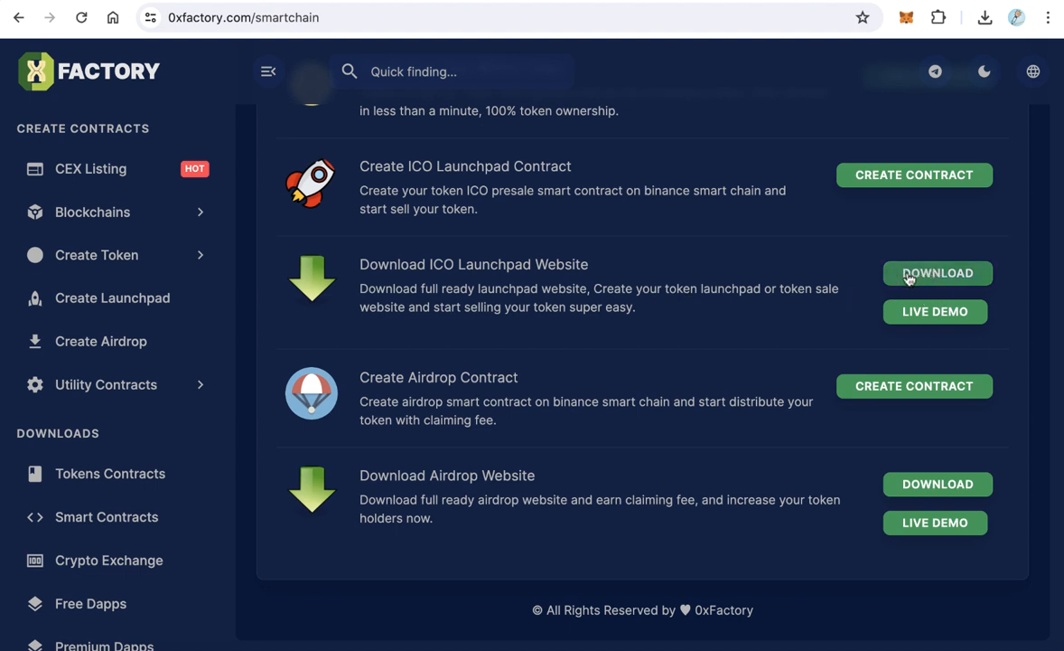
mouse_move(938, 273)
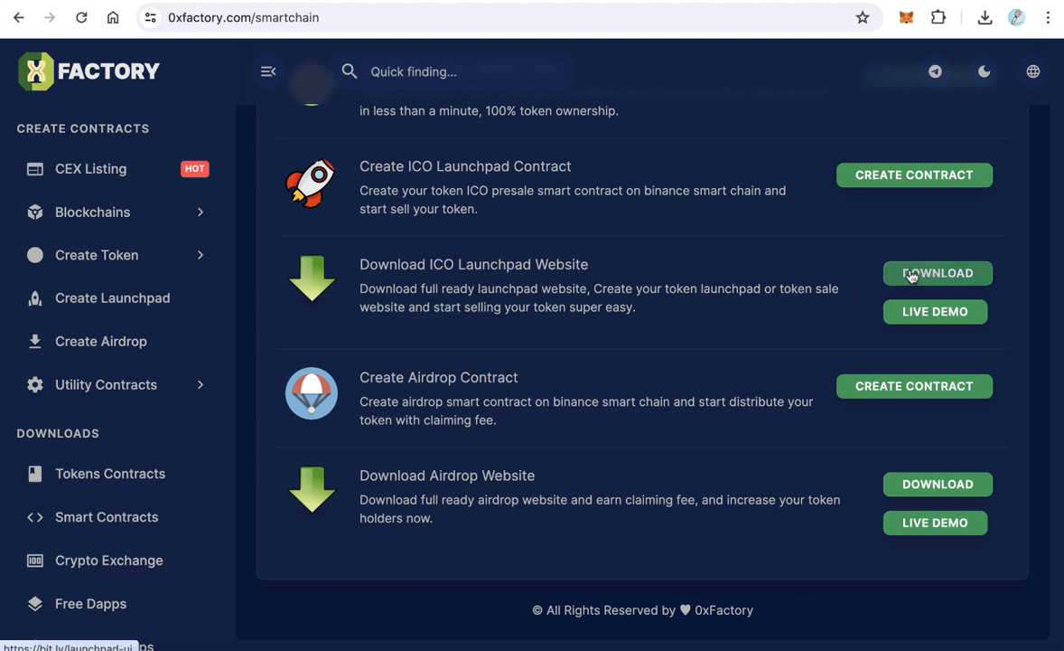
- Download the ICO Launchpad Website package
click(938, 273)
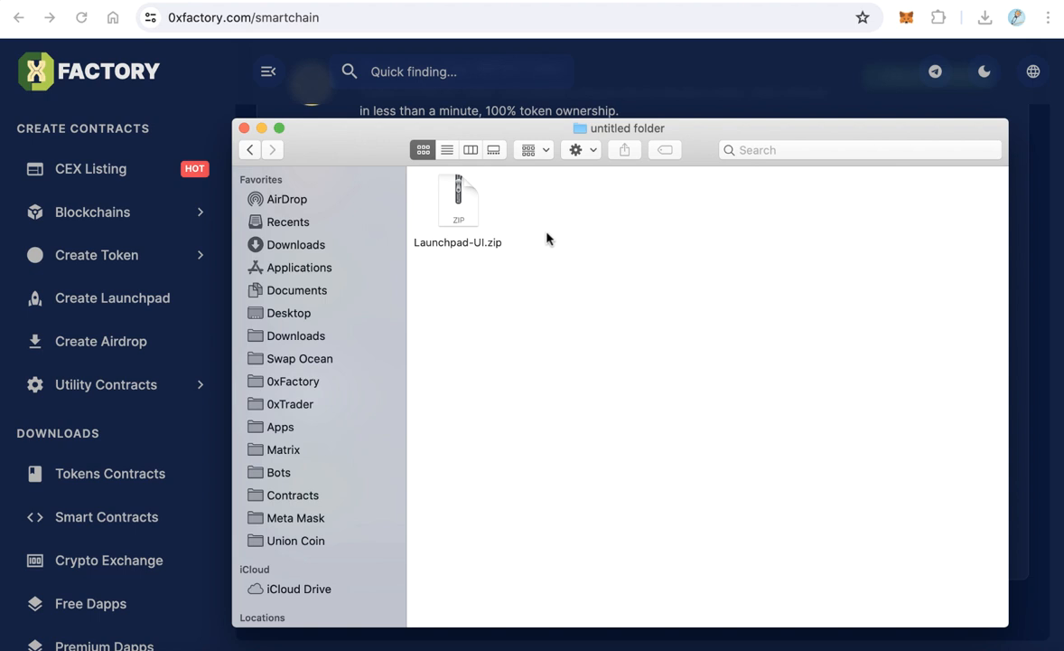
- Unzip Launchpad-UI.zip, open the Launchpad-UI folder, and select data.json
click(458, 199)
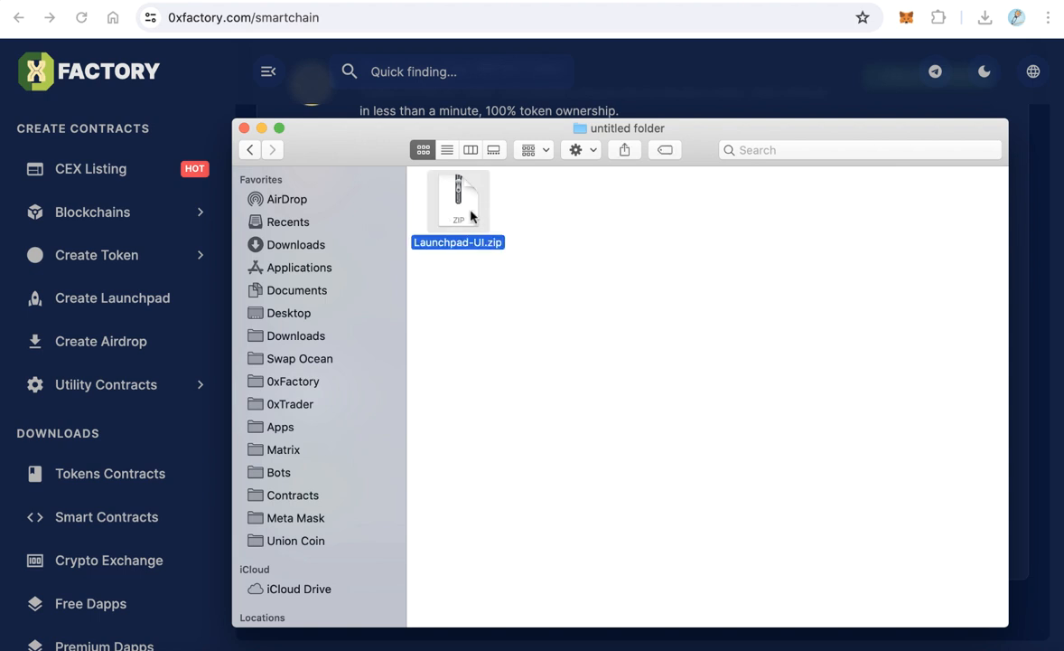
double_click(458, 197)
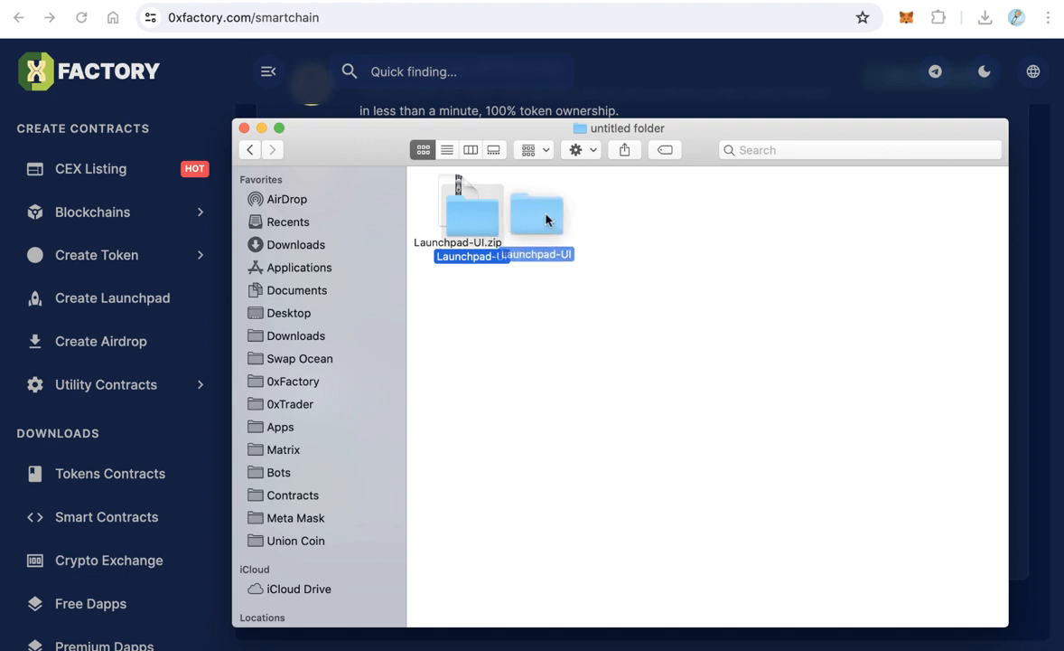
double_click(536, 214)
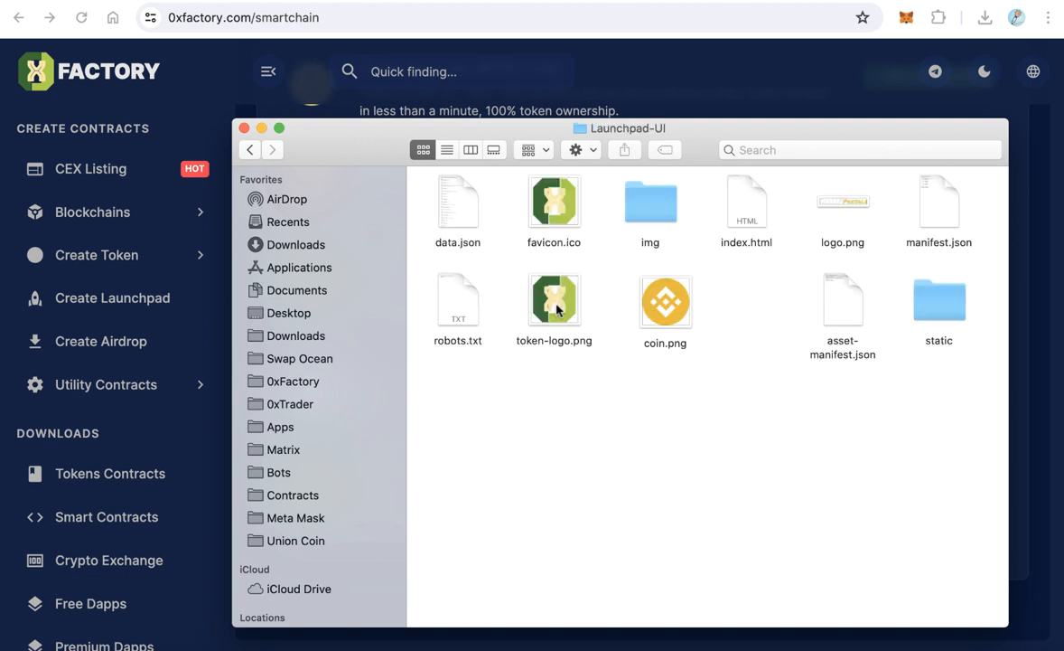
click(554, 300)
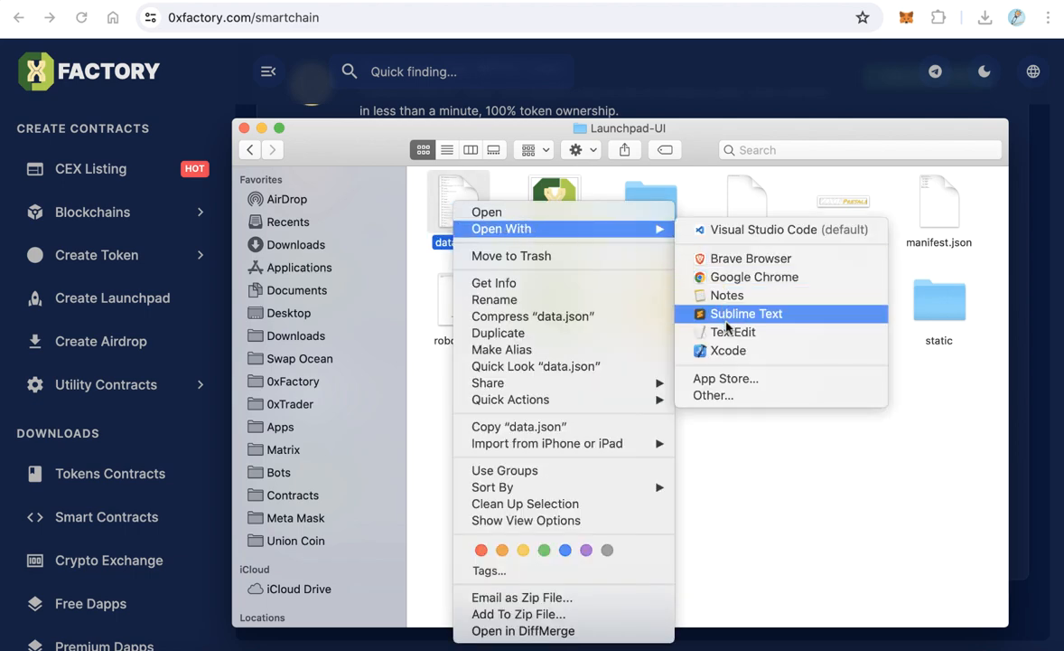
- Open data.json in Sublime Text, review the presale settings, then load the live ZXF presale site
click(746, 313)
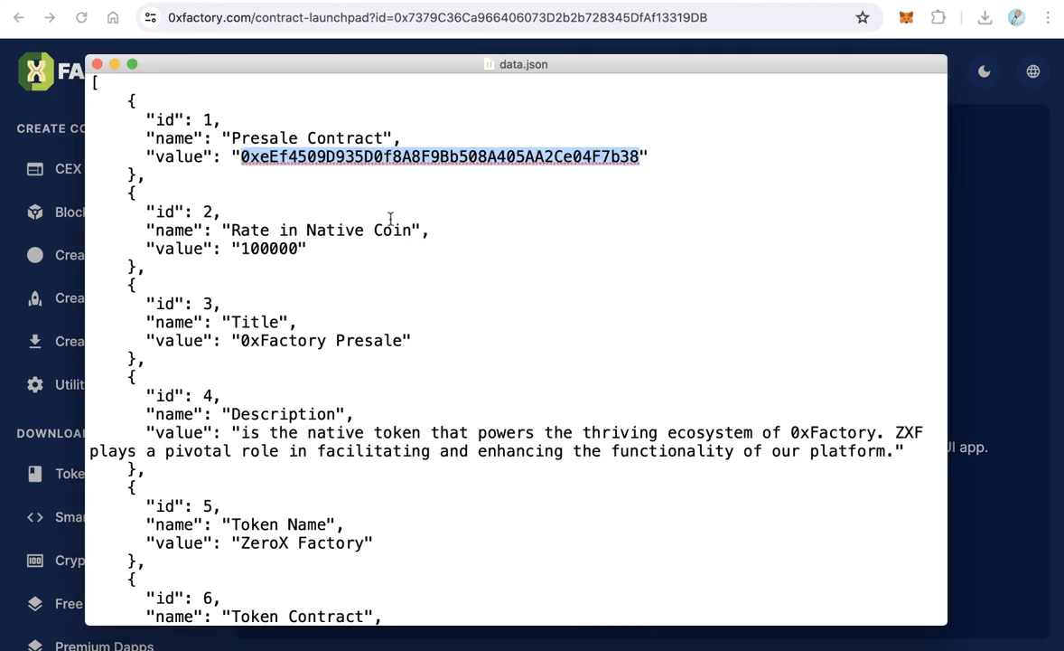
scroll(down, 3)
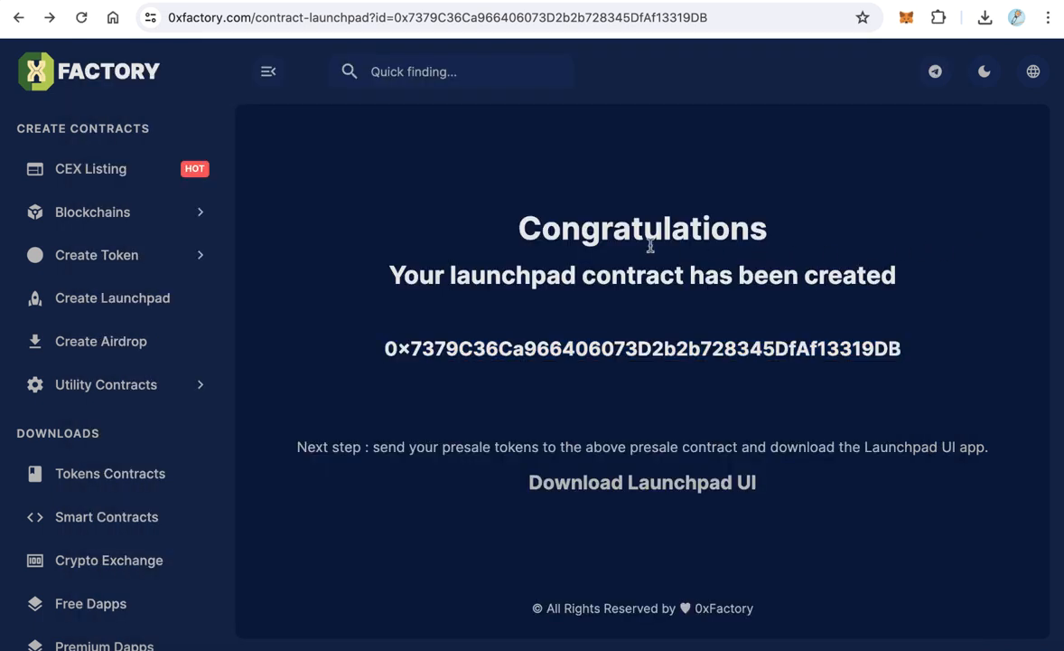
mouse_move(571, 244)
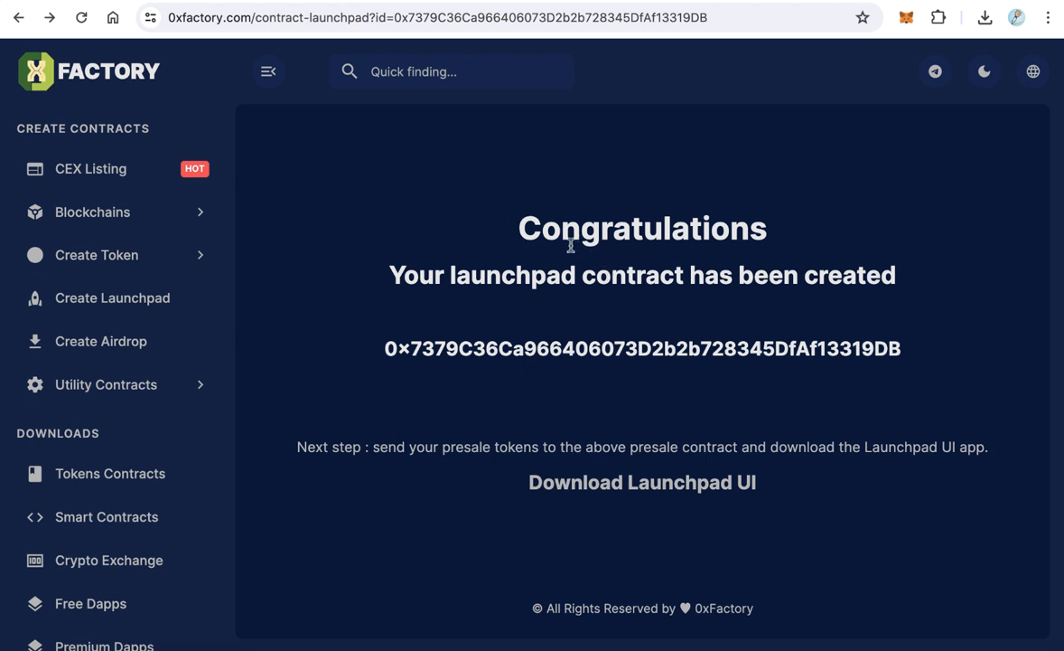
mouse_move(456, 47)
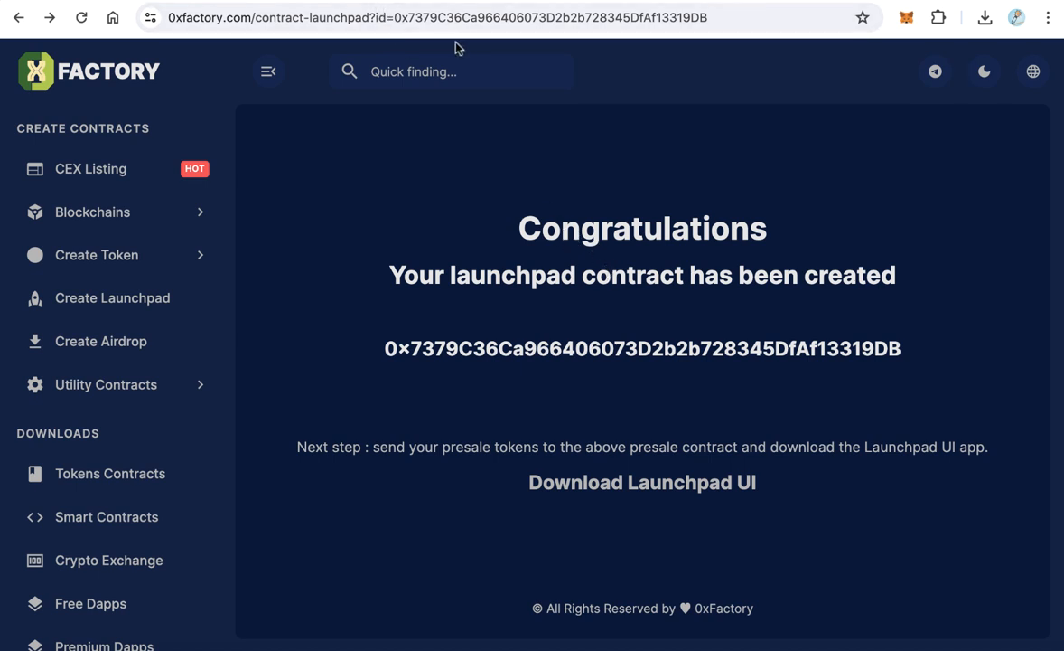
click(643, 482)
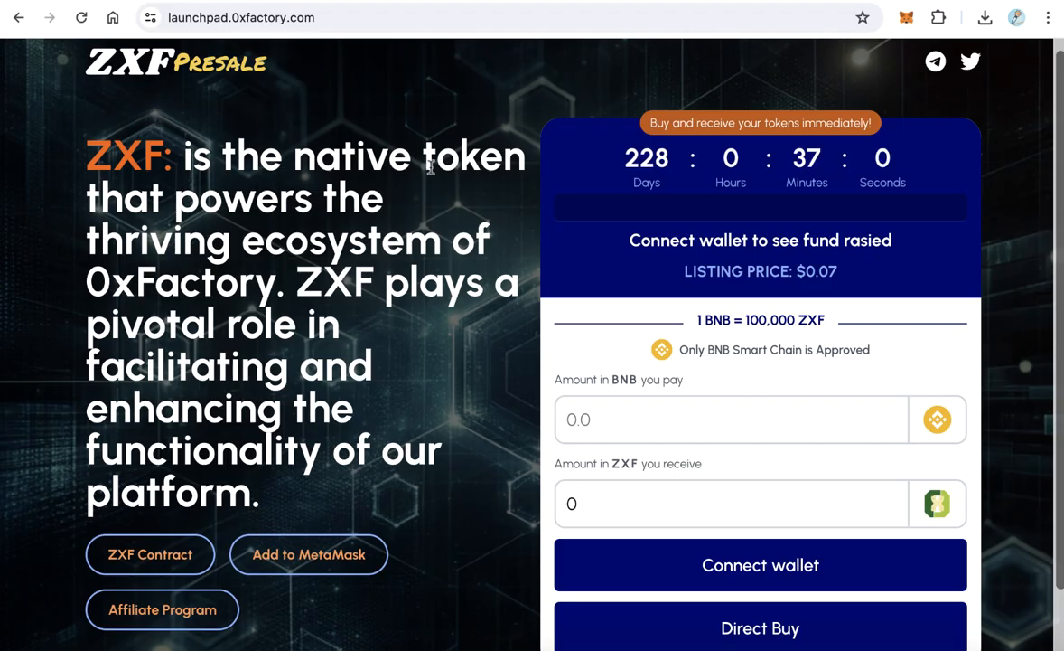
scroll(down, 3)
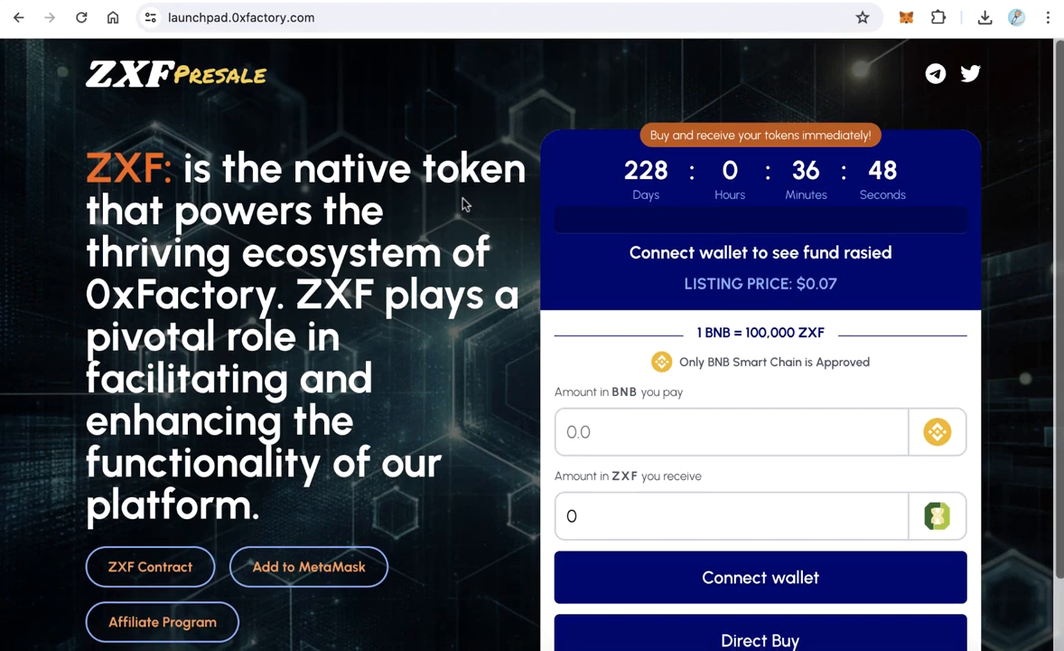
scroll(down, 3)
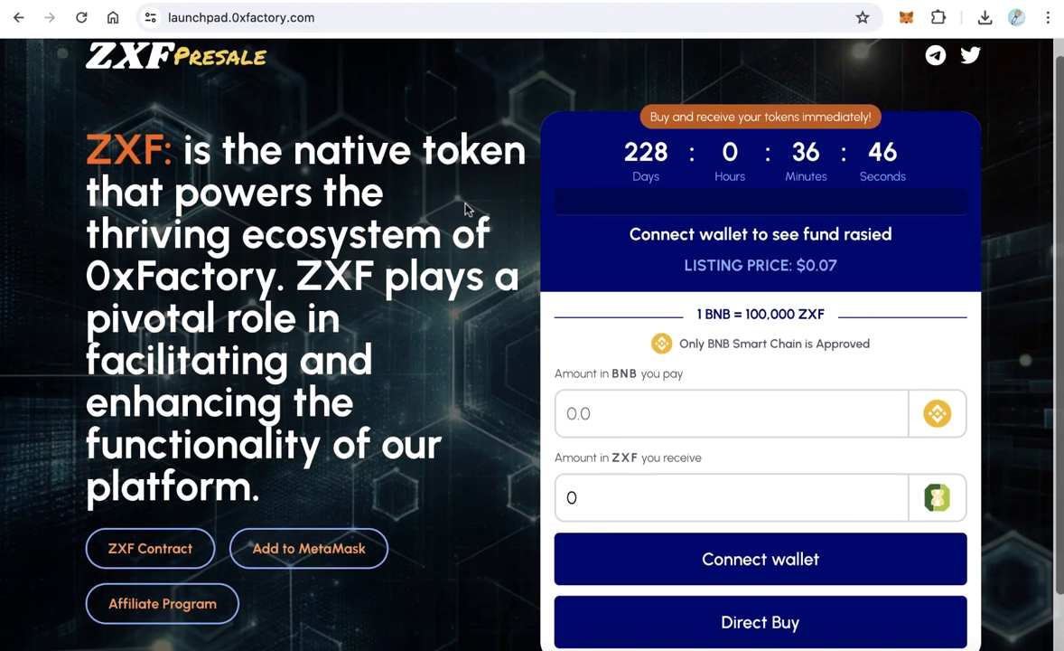